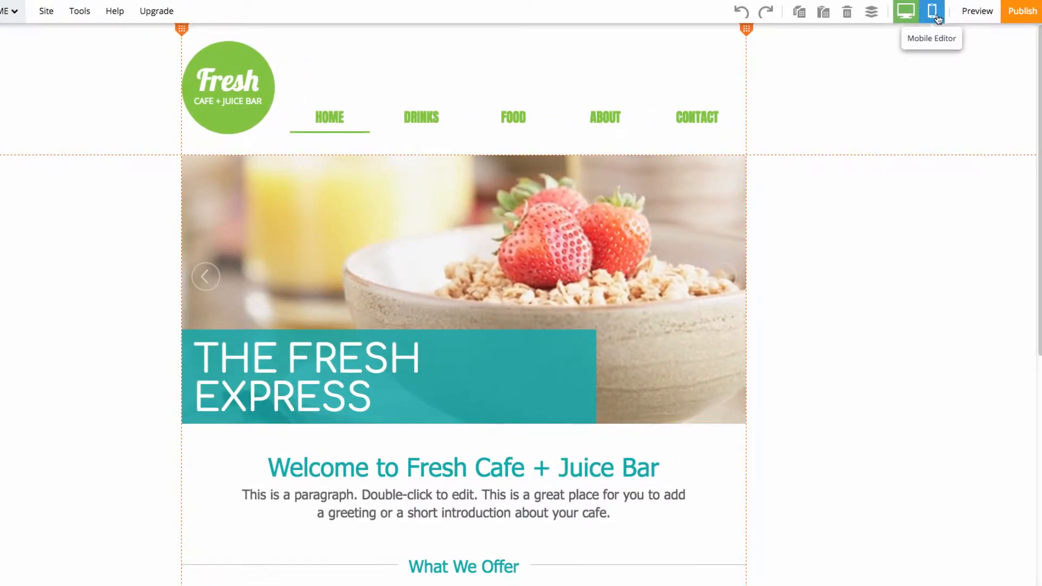
Switch the Fresh Cafe Home page from desktop editing to the mobile editor
left_click(931, 11)
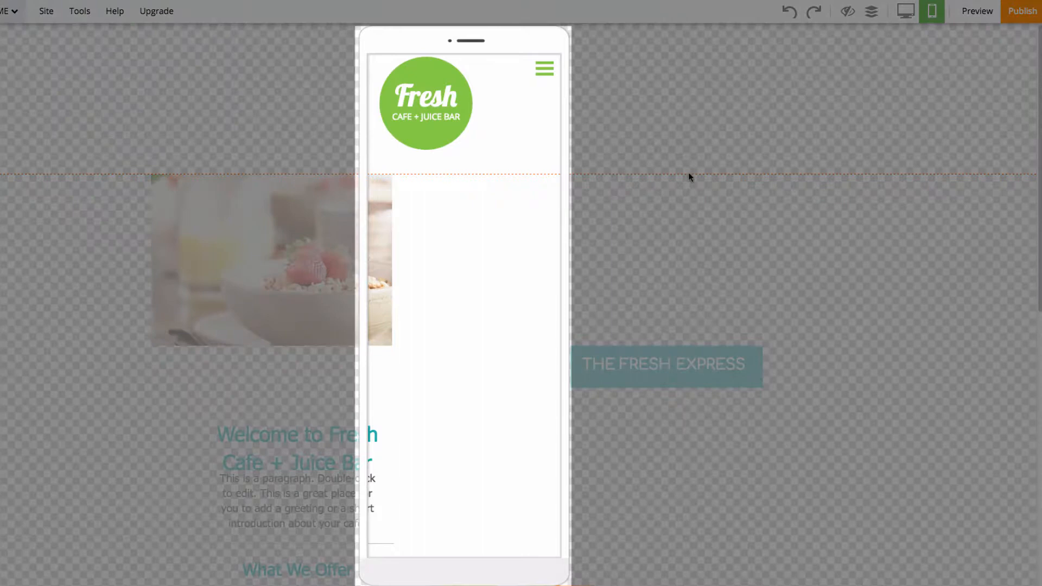
mouse_move(766, 259)
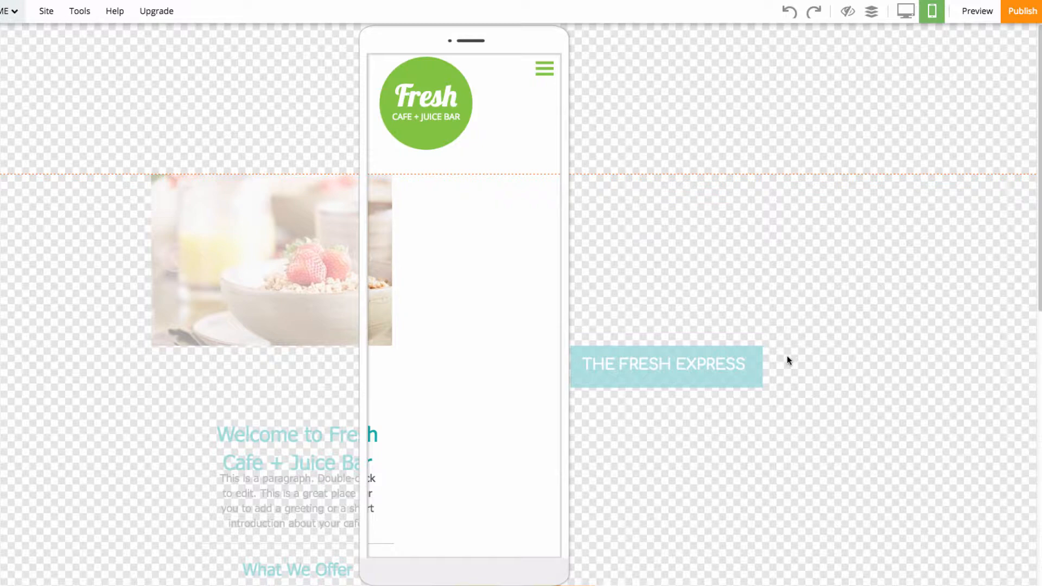
mouse_move(787, 360)
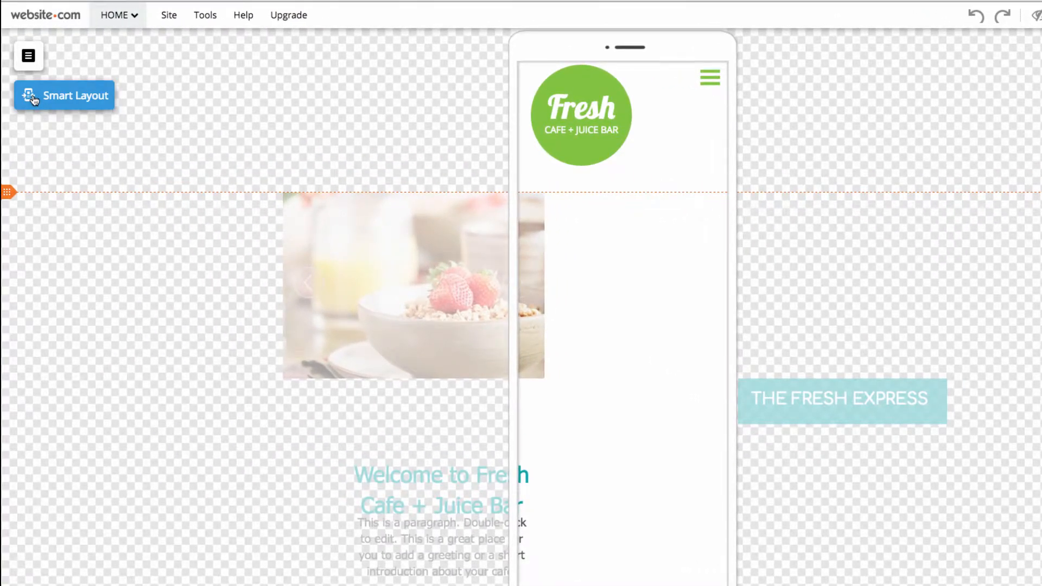
Apply Smart Layout to the Home page, header and footer included, stacking logo, slideshow and welcome text
left_click(64, 95)
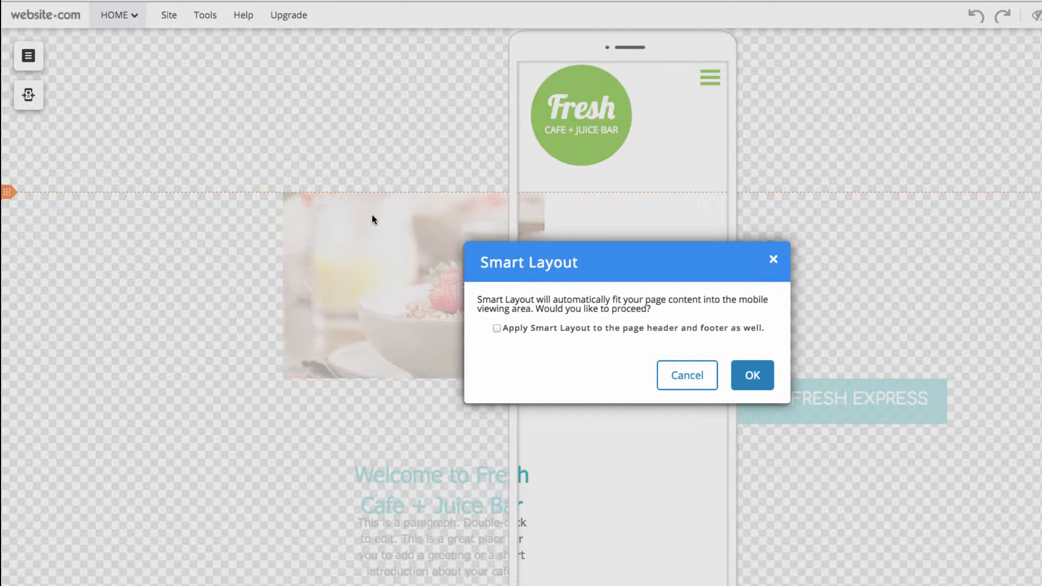
mouse_move(541, 359)
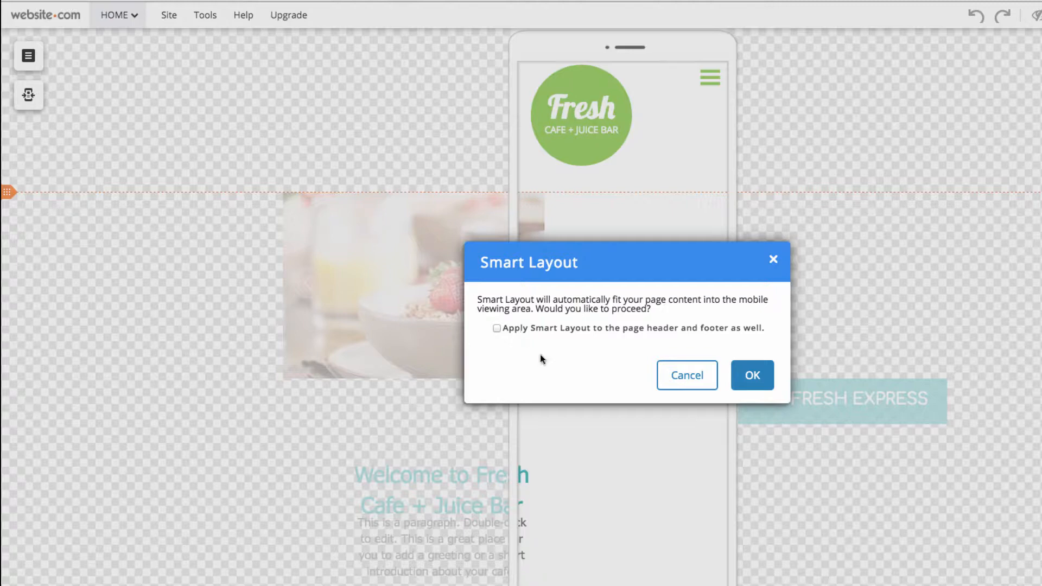
left_click(496, 327)
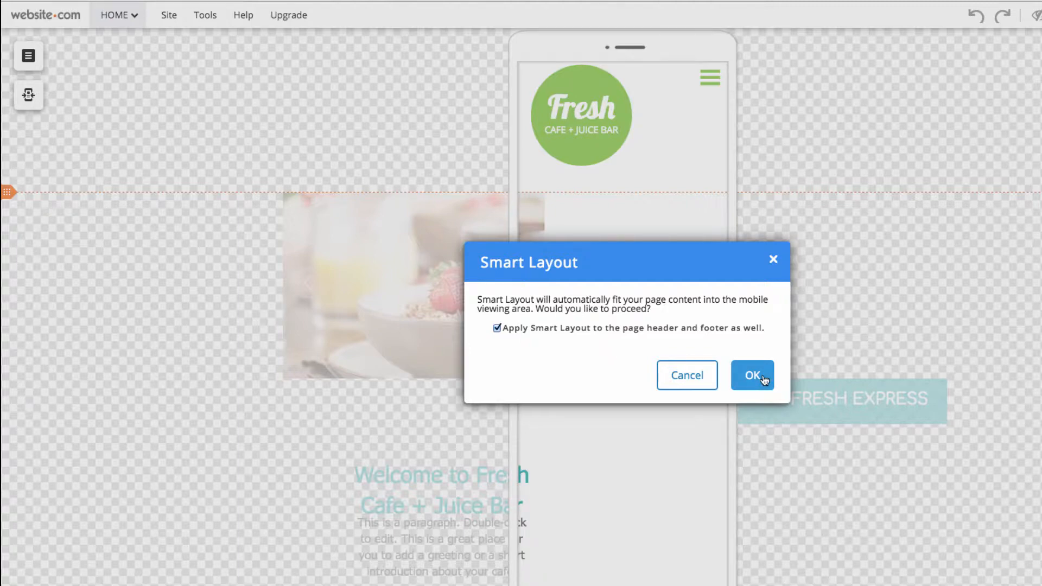
left_click(752, 375)
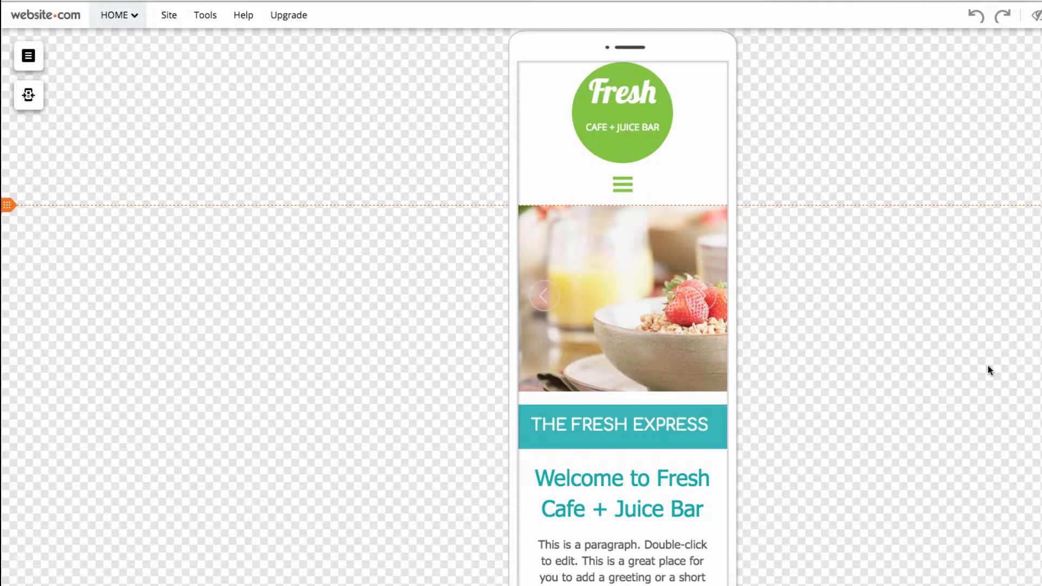
mouse_move(901, 351)
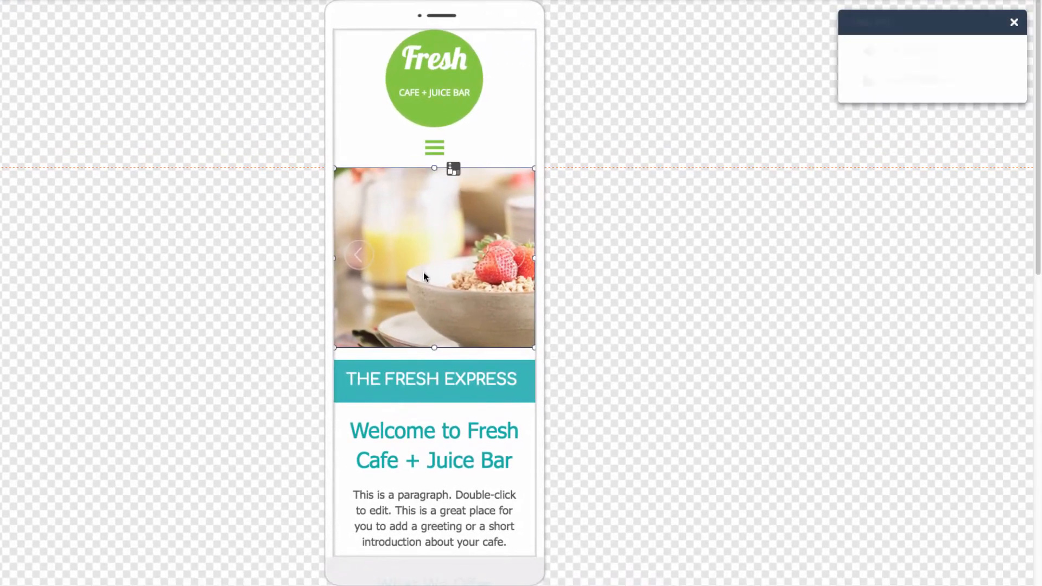
Move the hamburger menu icon up beside the Fresh logo at the header's top-right
left_click(434, 146)
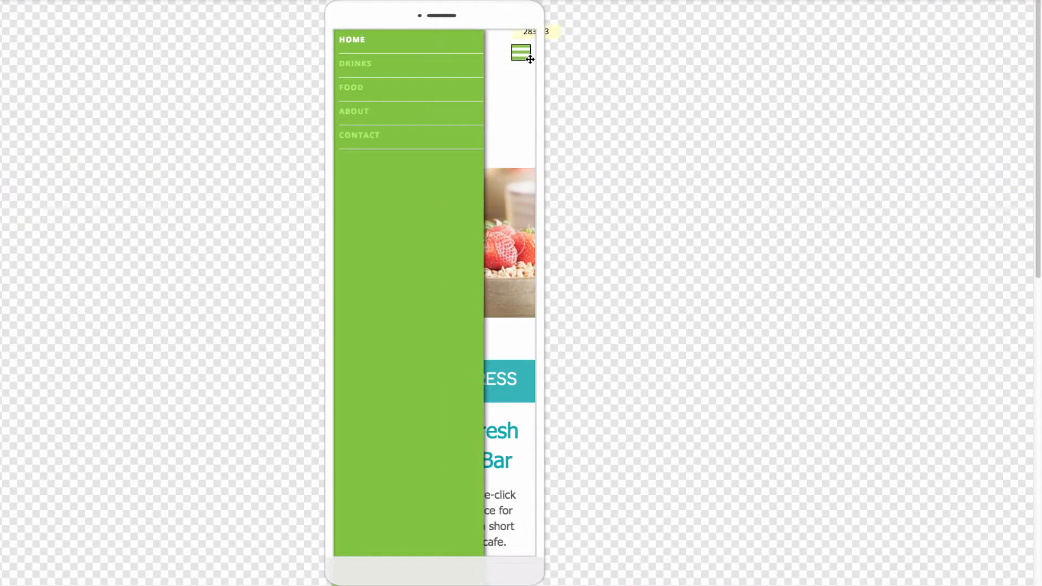
left_click(521, 52)
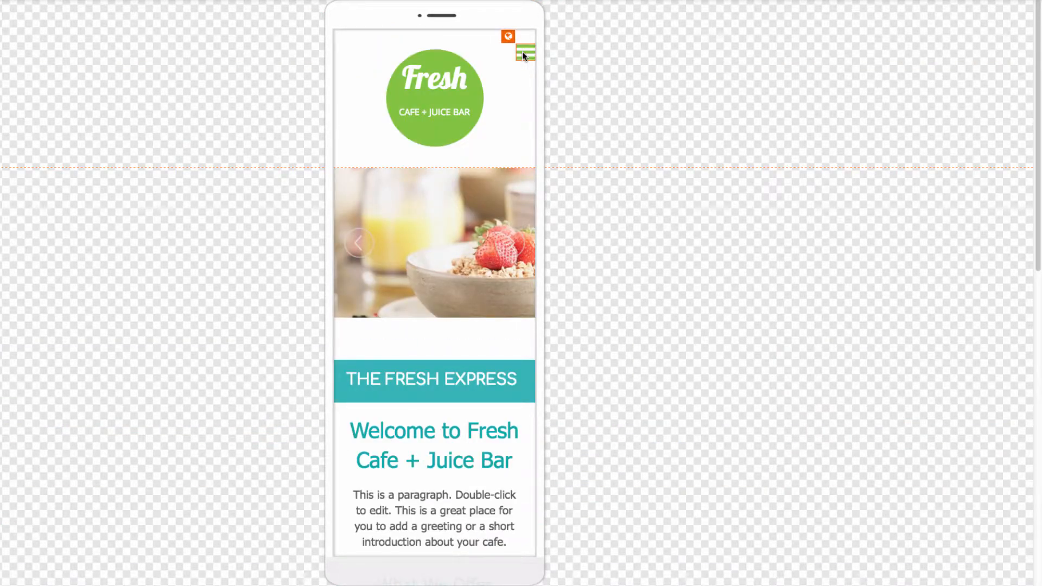
Preview the slide-out mobile menu (Home, Drinks, Food, About, Contact) and show its Style settings
left_click(524, 52)
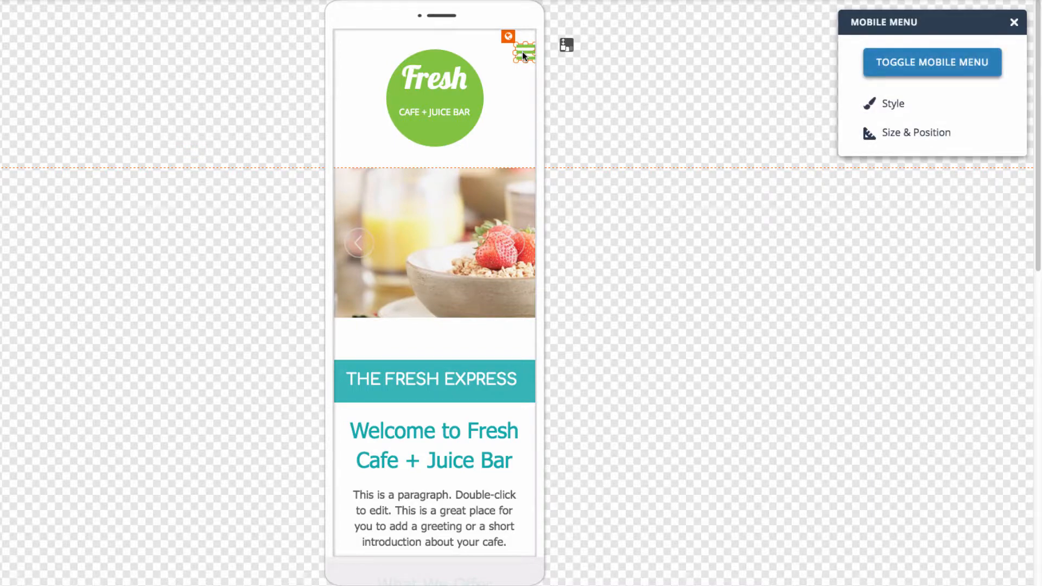
mouse_move(931, 46)
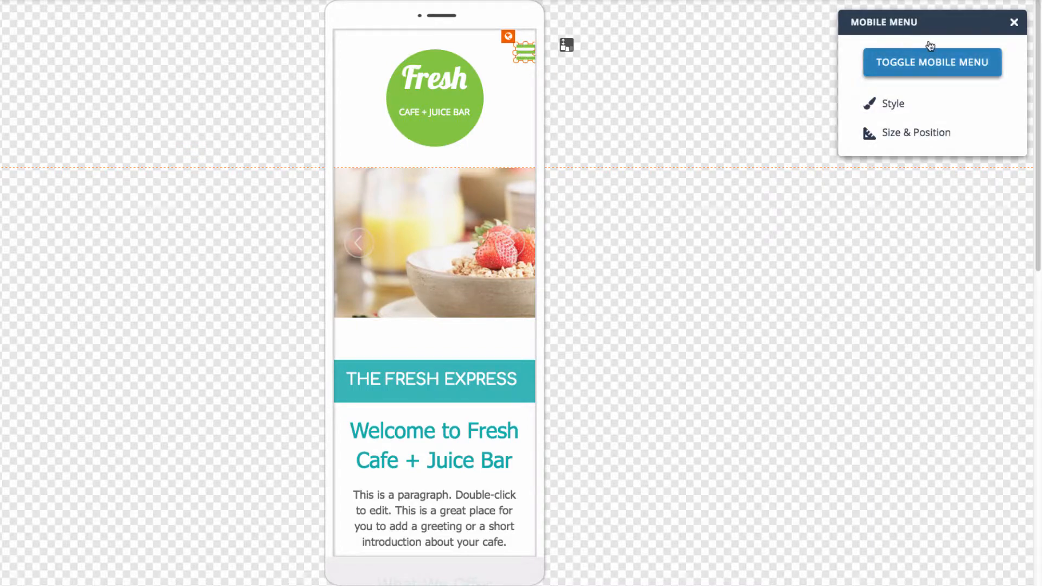
left_click(931, 62)
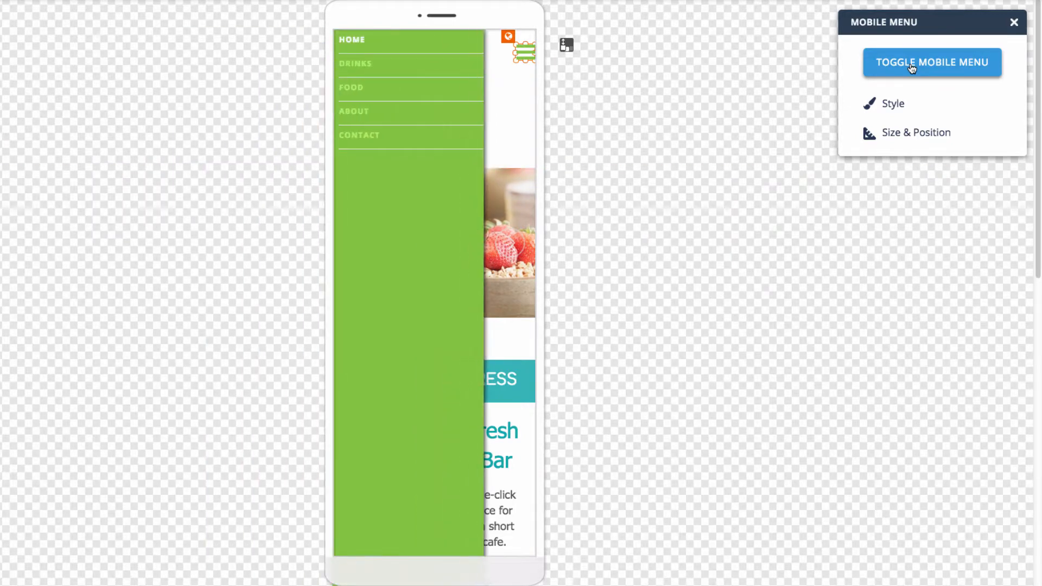
left_click(931, 62)
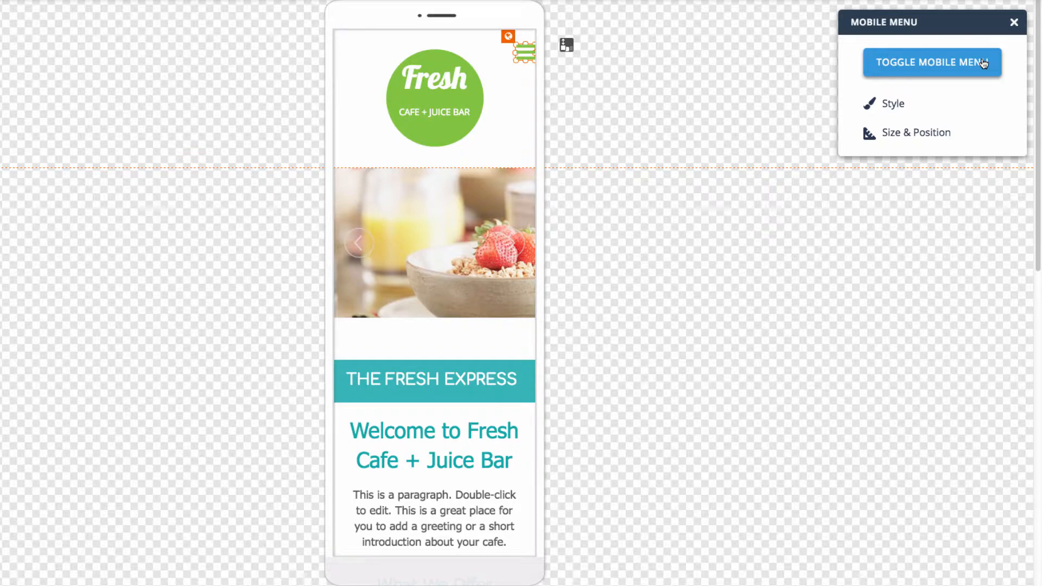
mouse_move(898, 113)
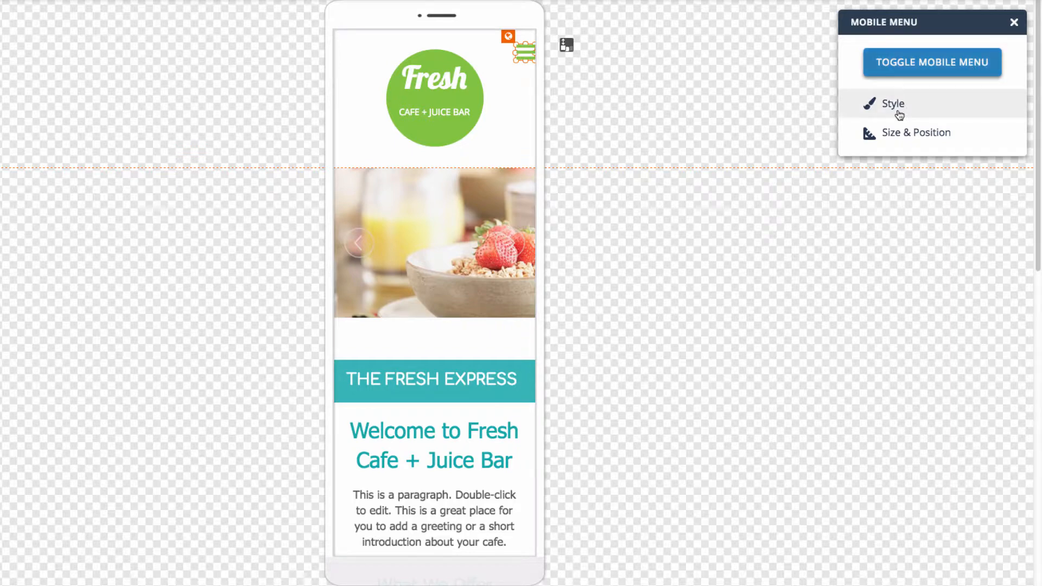
left_click(892, 104)
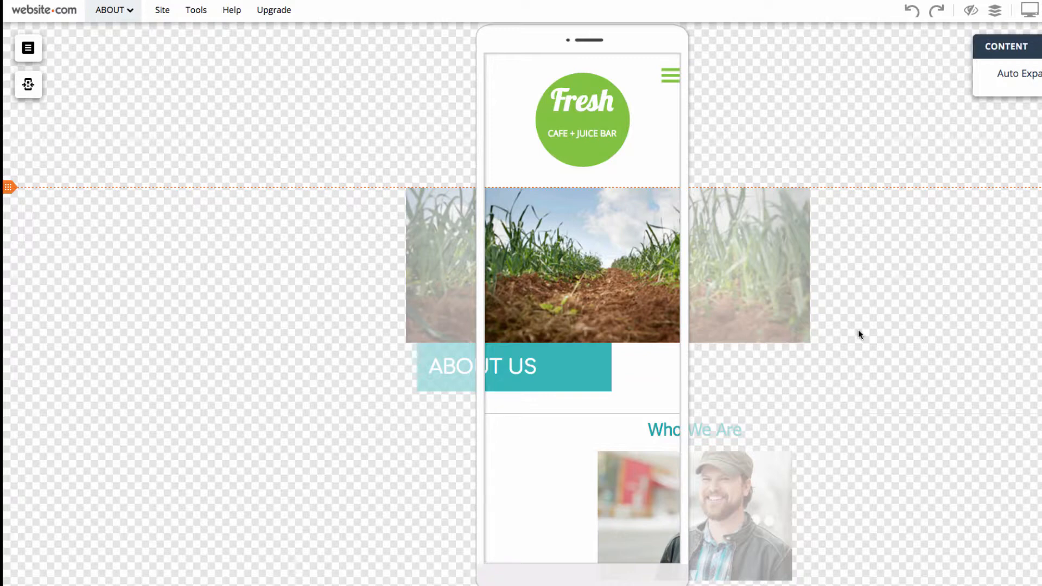
mouse_move(106, 196)
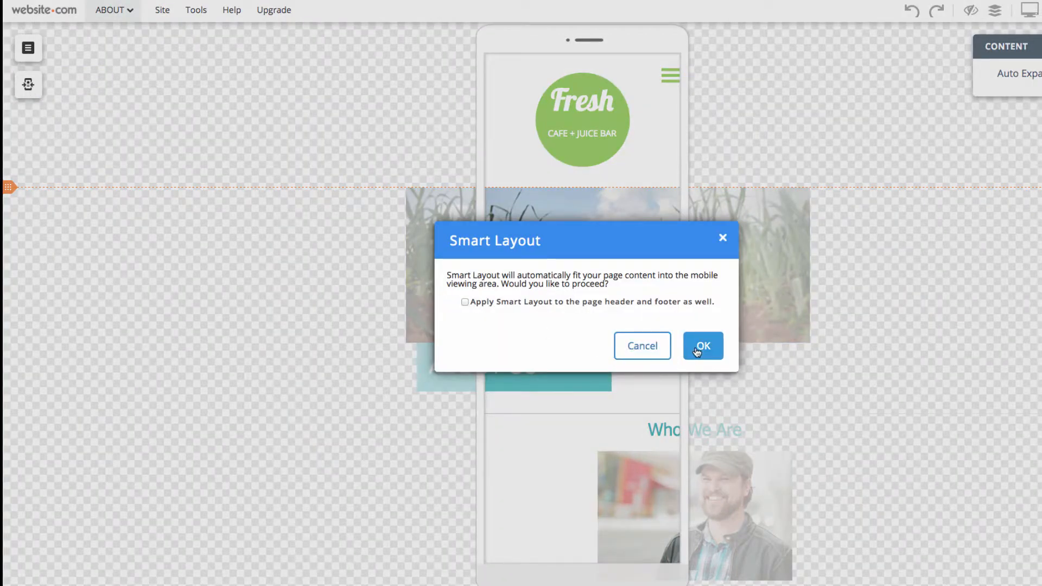
Apply Smart Layout to the About page, stacking banner, ABOUT US and Who We Are, and review it
left_click(702, 345)
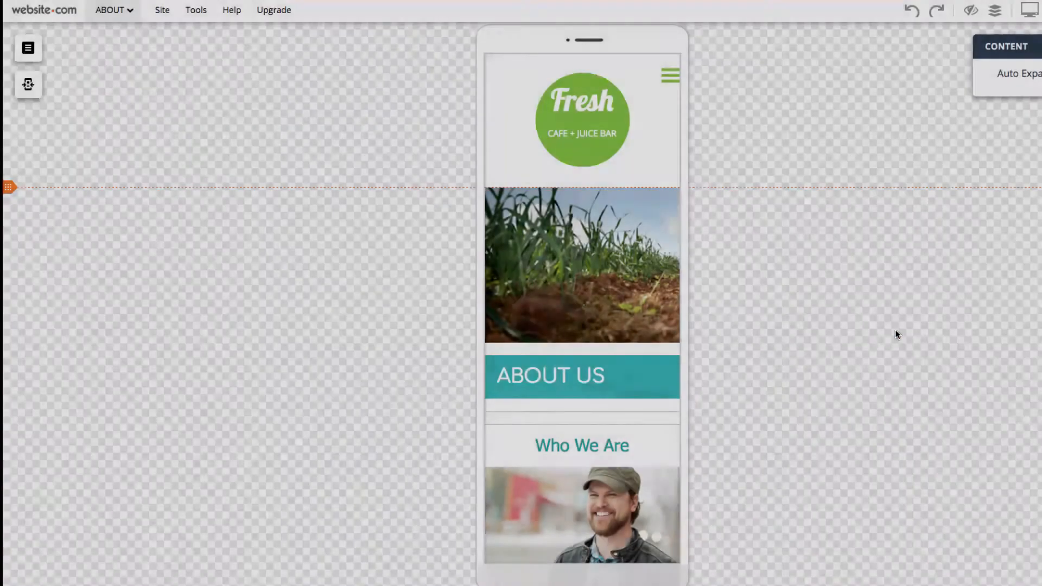
scroll("down", 3)
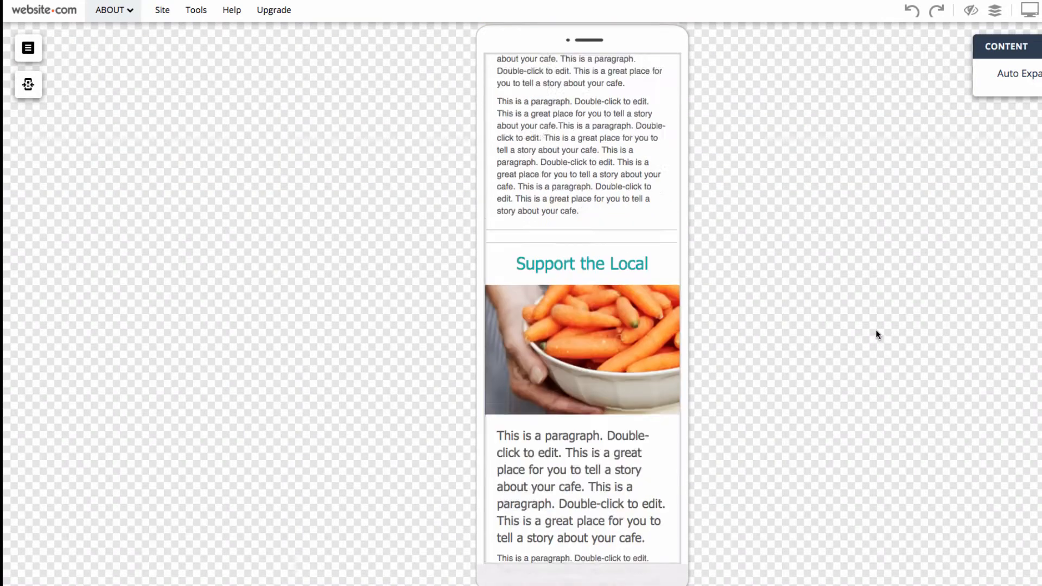
scroll("down", 3)
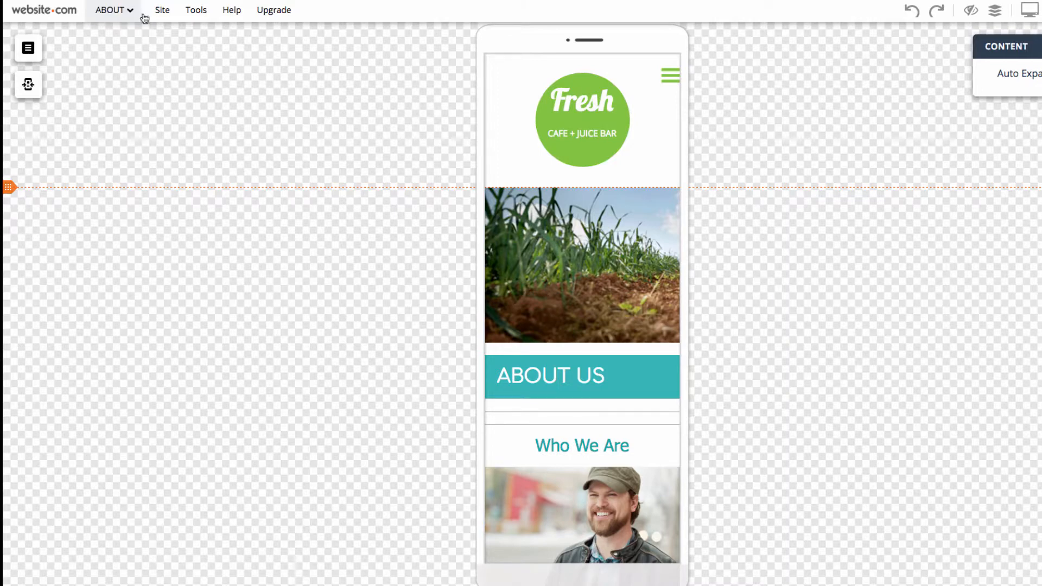
Switch to the Contact page in mobile view and review its map, banner and location details
left_click(66, 219)
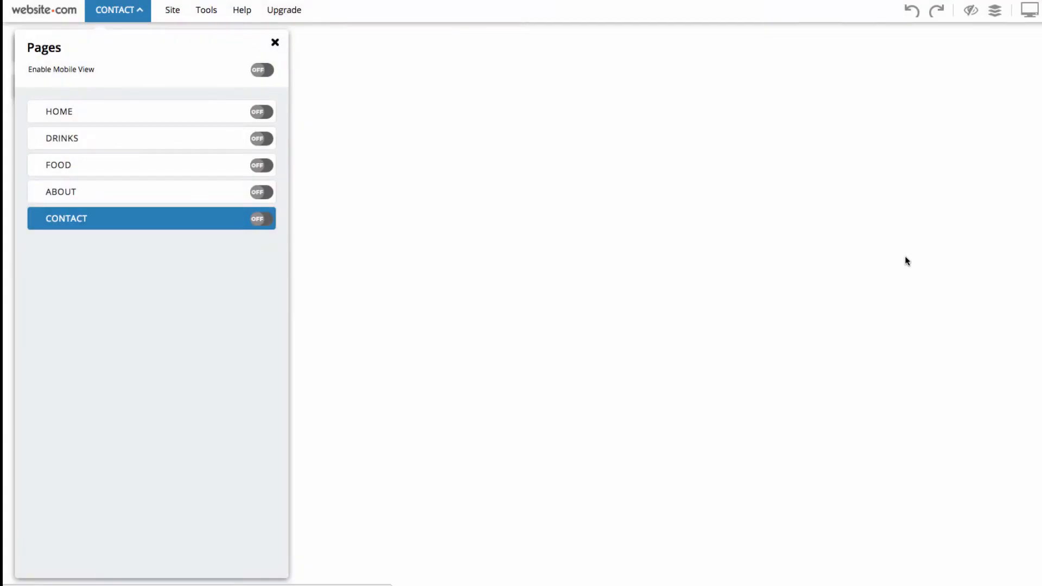
left_click(274, 42)
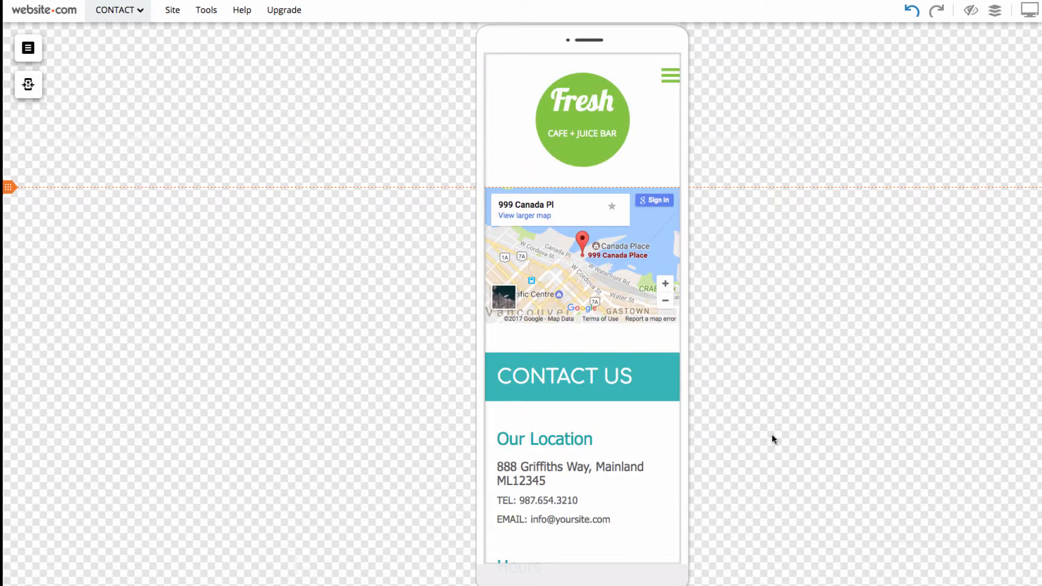
scroll("down", 3)
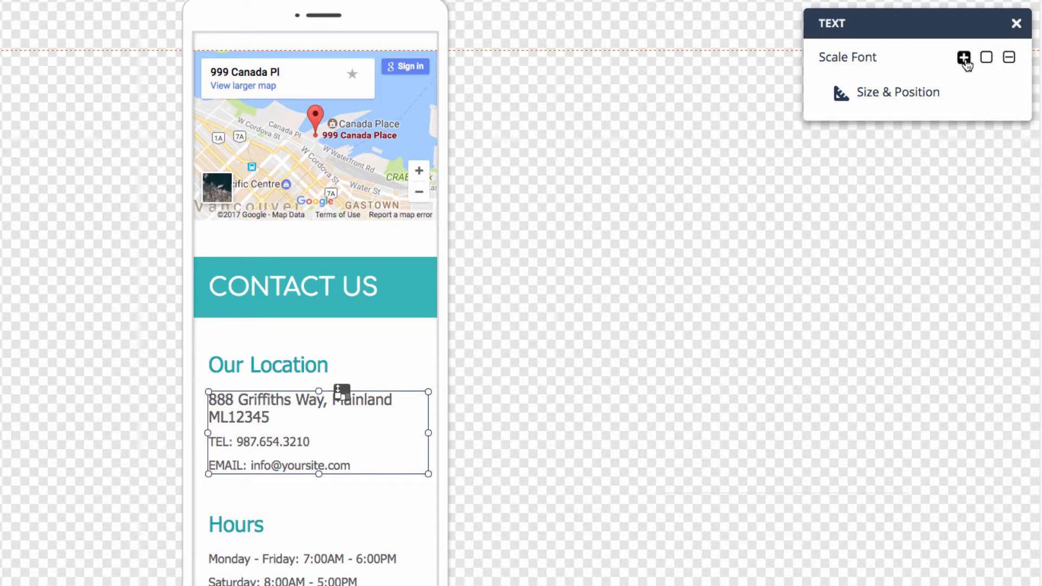
left_click(963, 58)
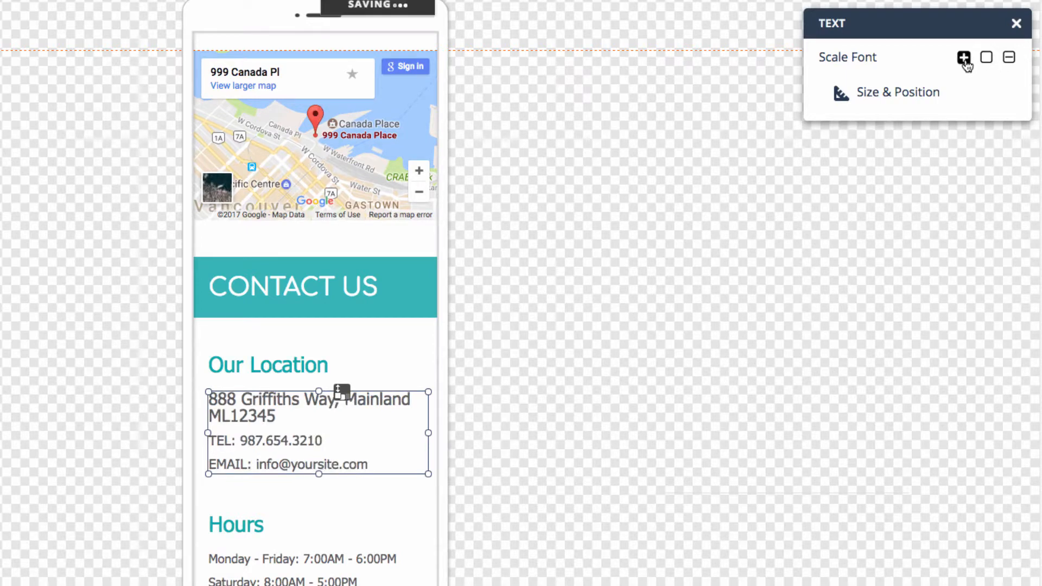
left_click(1008, 57)
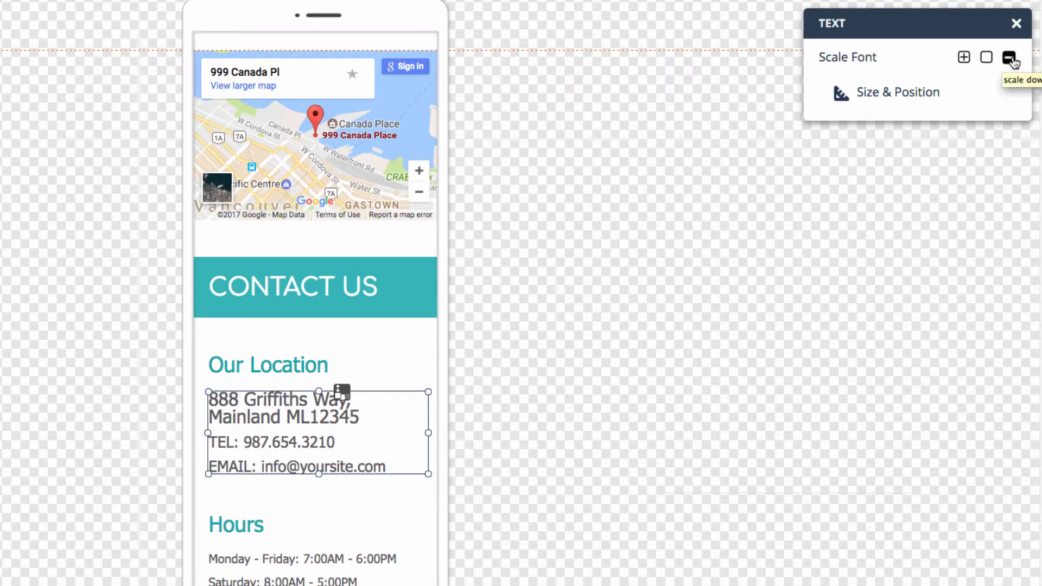
left_click(1009, 58)
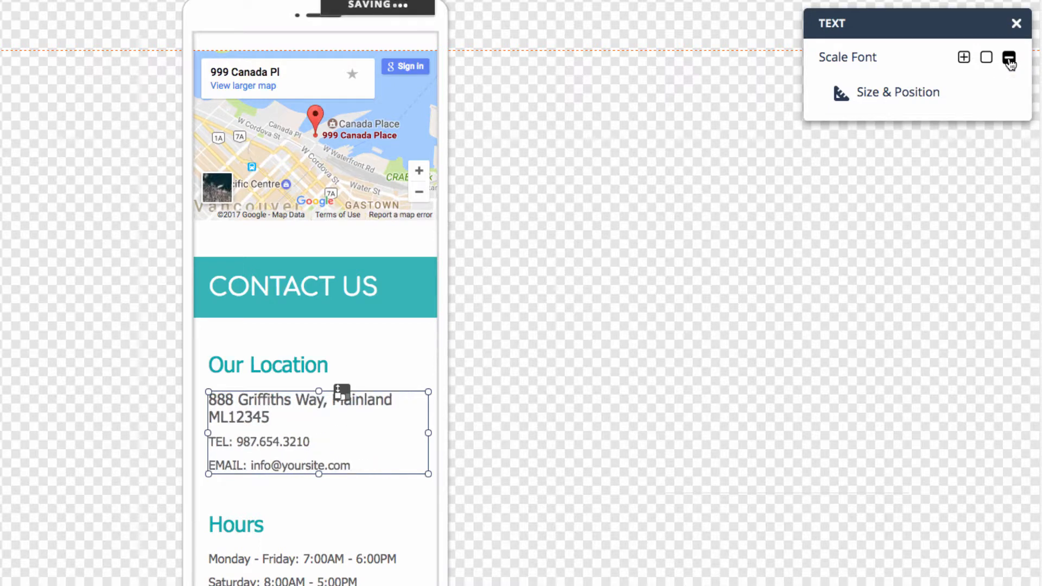
left_click(1016, 23)
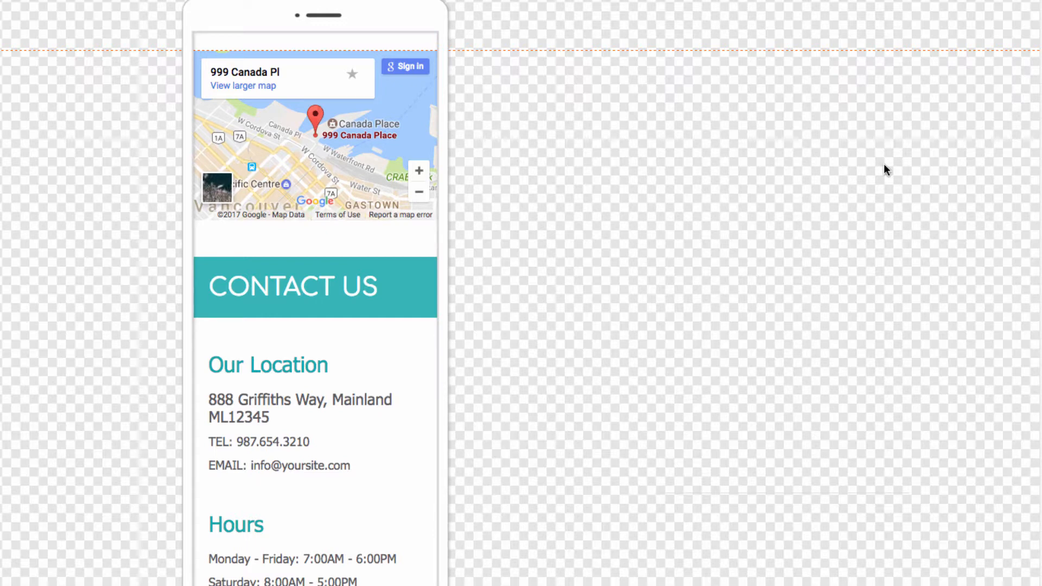
mouse_move(872, 175)
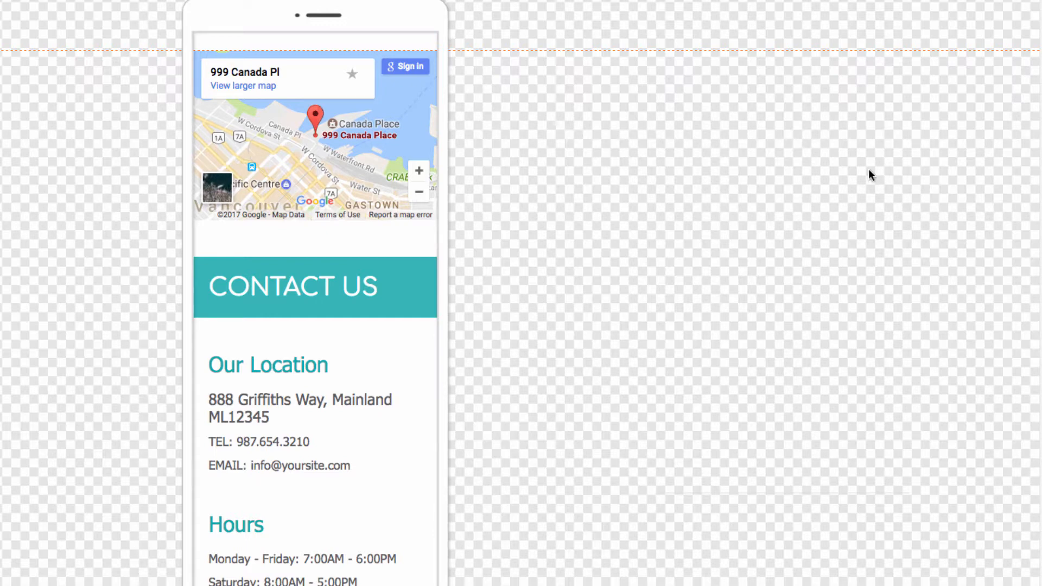
Turn on Enable Mobile View for all pages — Home, Drinks, Food, About and Contact — and confirm
left_click(146, 19)
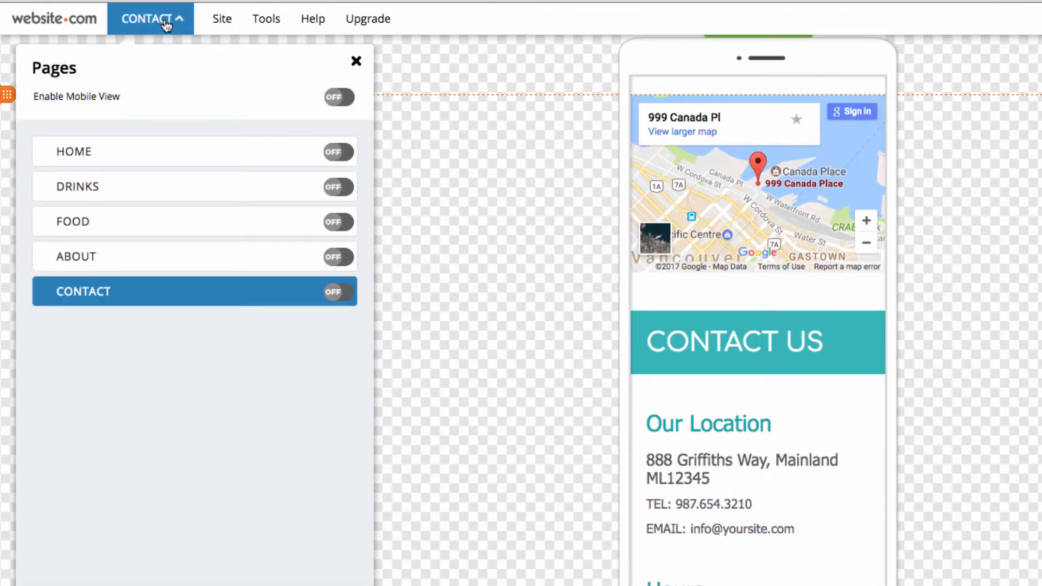
mouse_move(336, 98)
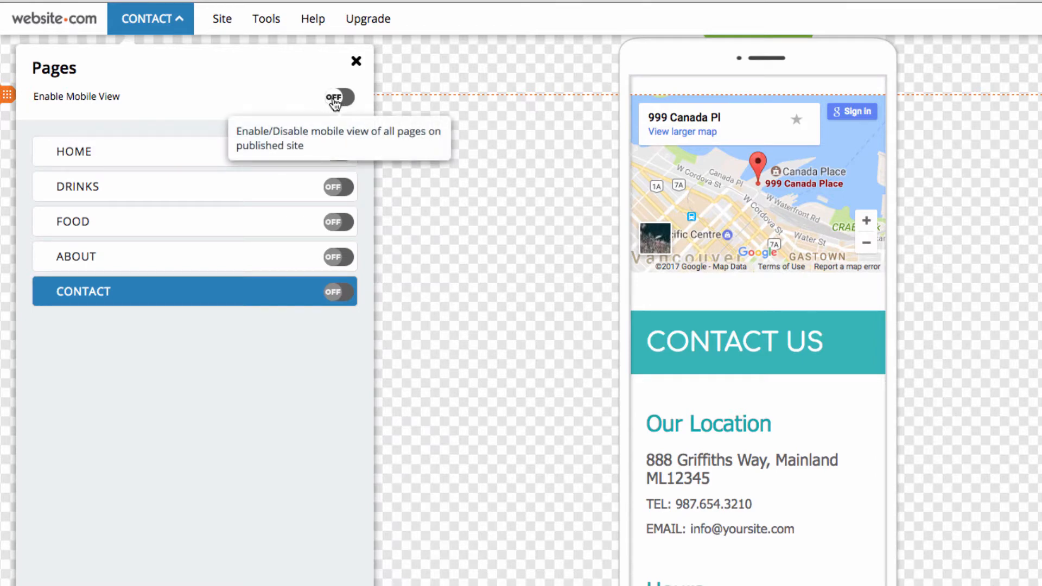
left_click(339, 98)
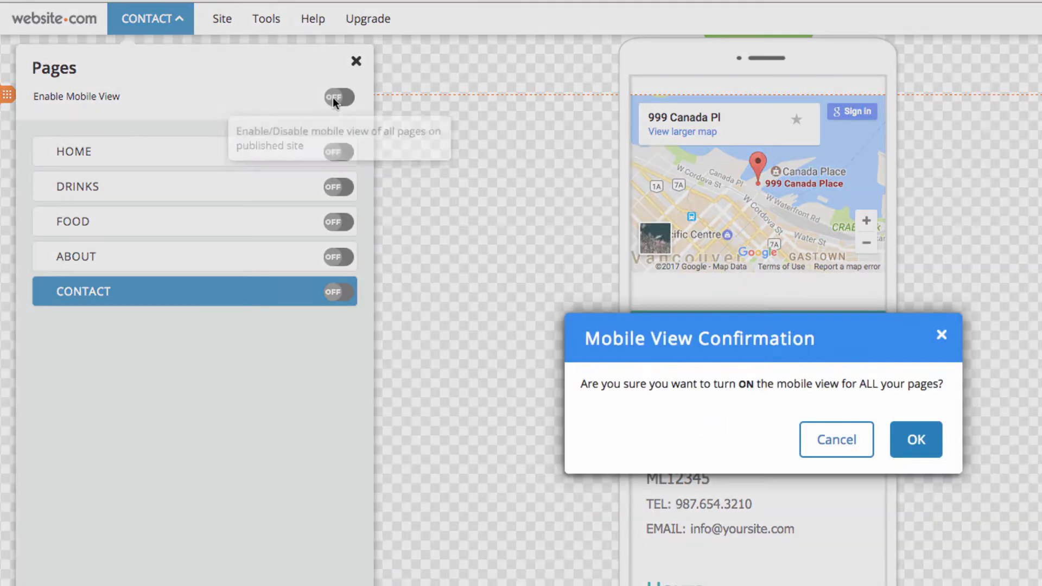
left_click(915, 440)
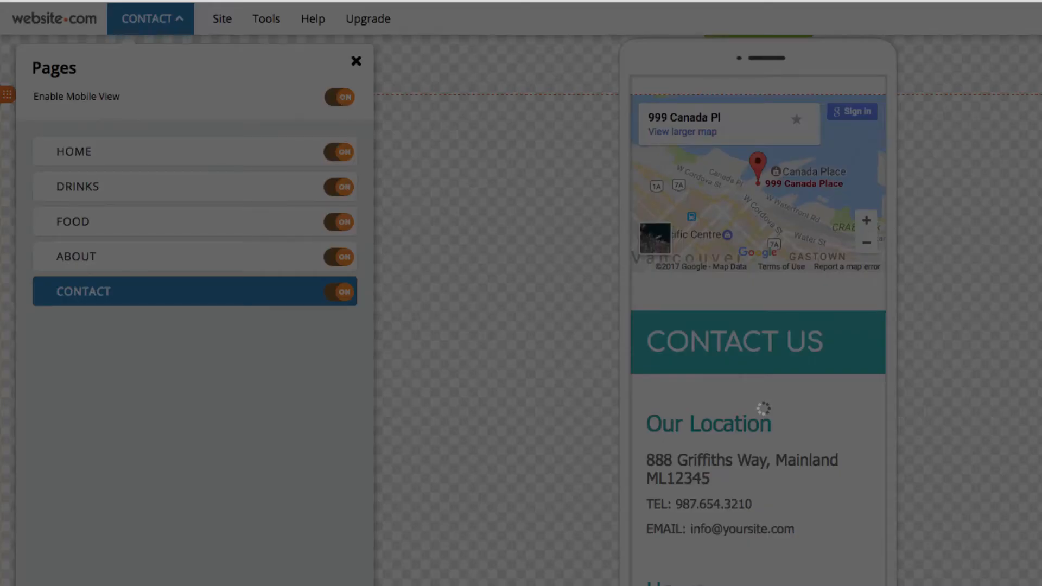